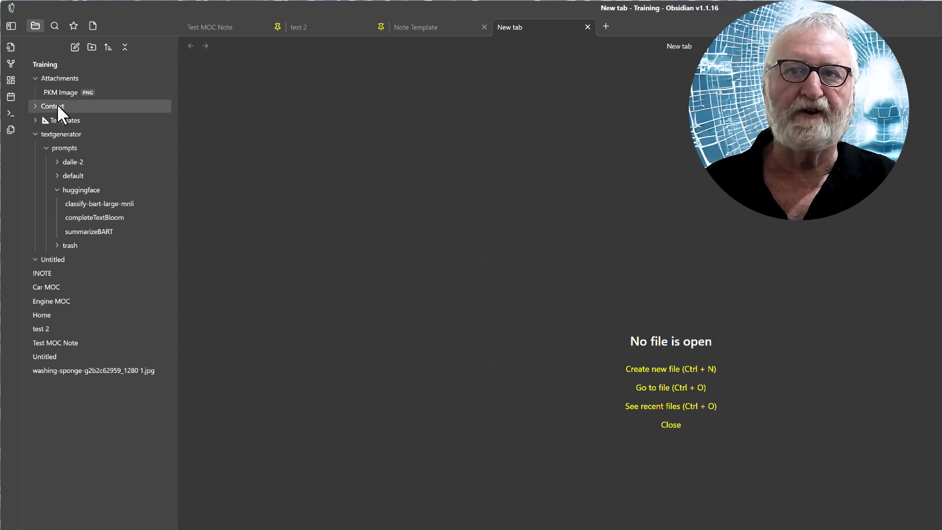
{"action": "mouse_move", "coordinate": [65, 120]}
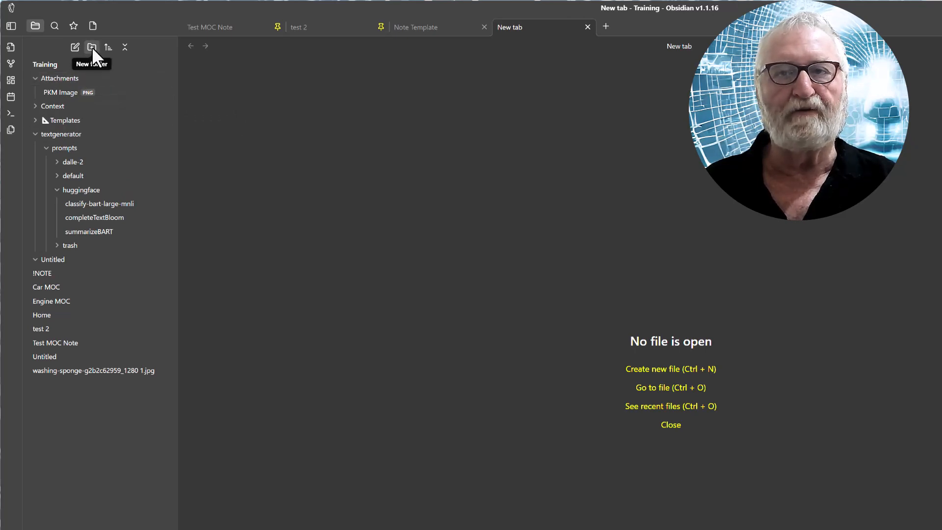
{"action": "mouse_move", "coordinate": [65, 119]}
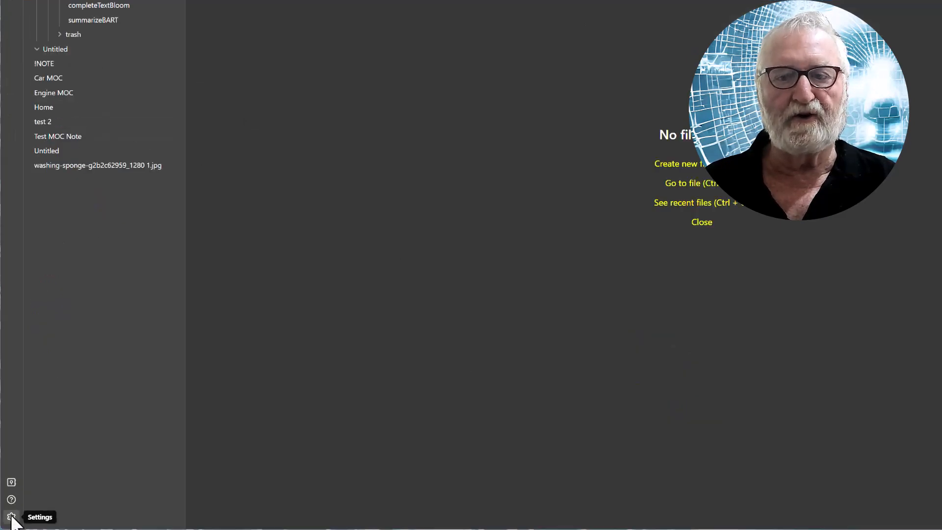
- Point the Templates core plugin's template folder location at the Templates folder, then close Settings
{"action": "left_click", "coordinate": [11, 515]}
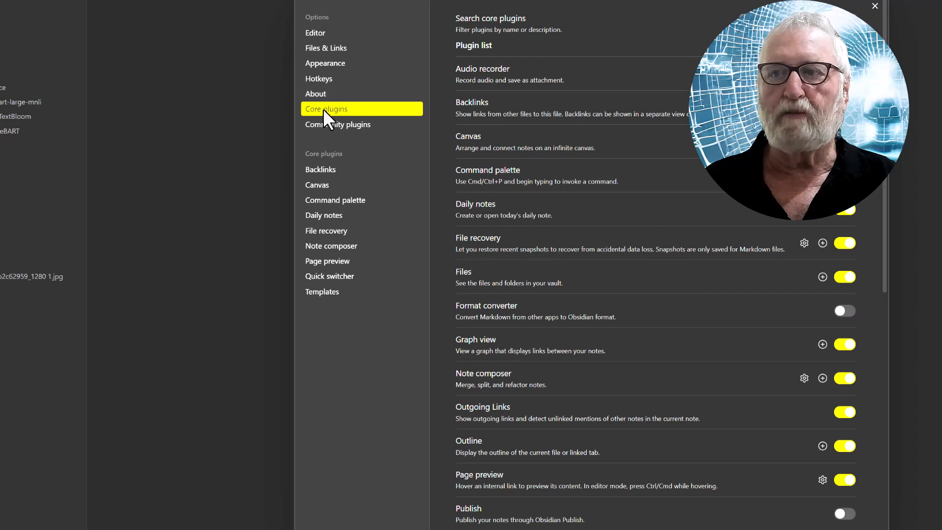
{"action": "mouse_move", "coordinate": [322, 291]}
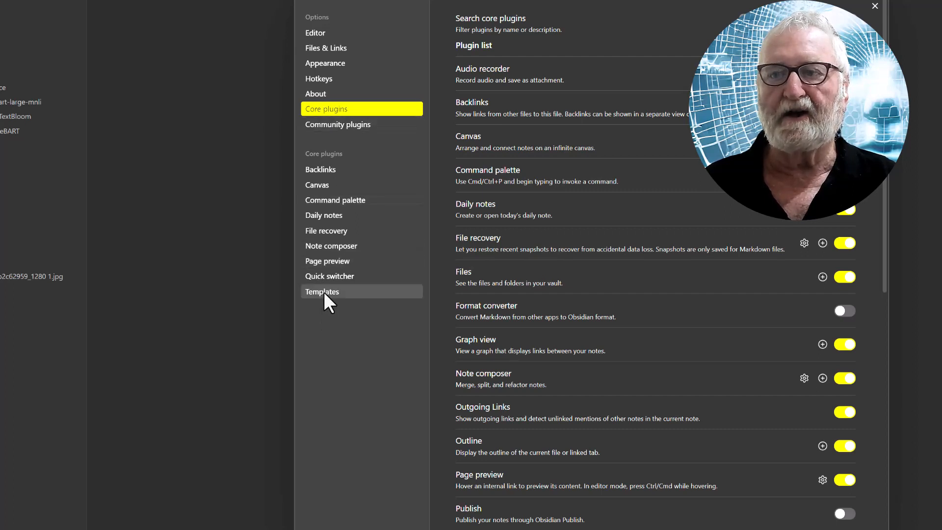
{"action": "left_click", "coordinate": [322, 291]}
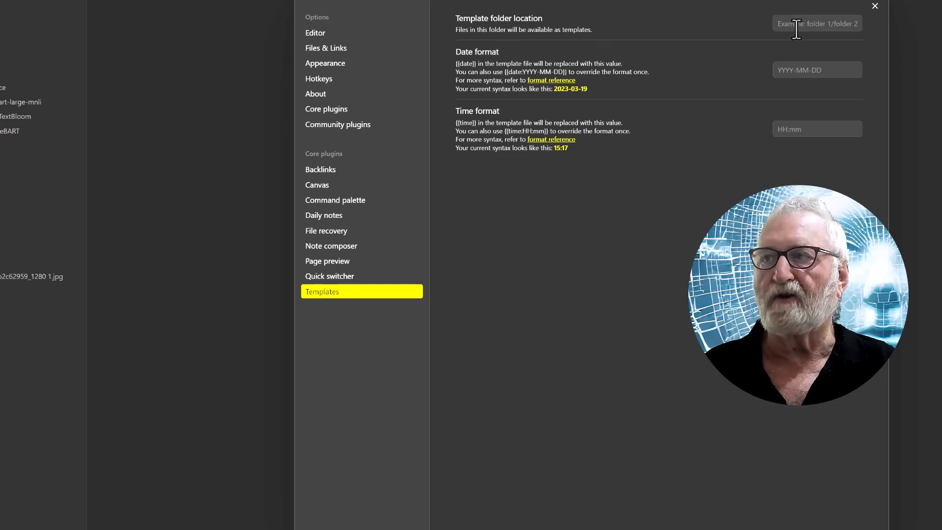
{"action": "left_click", "coordinate": [816, 23]}
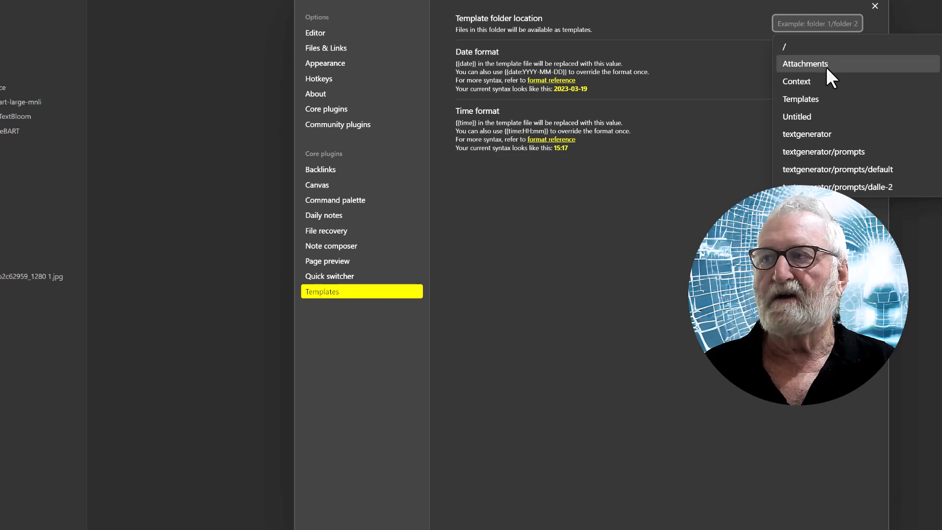
{"action": "mouse_move", "coordinate": [811, 105]}
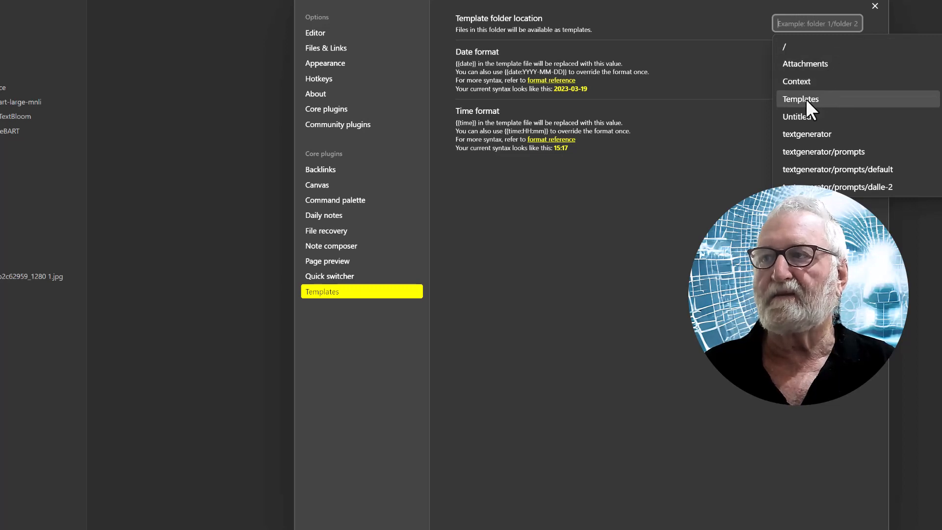
{"action": "left_click", "coordinate": [801, 98]}
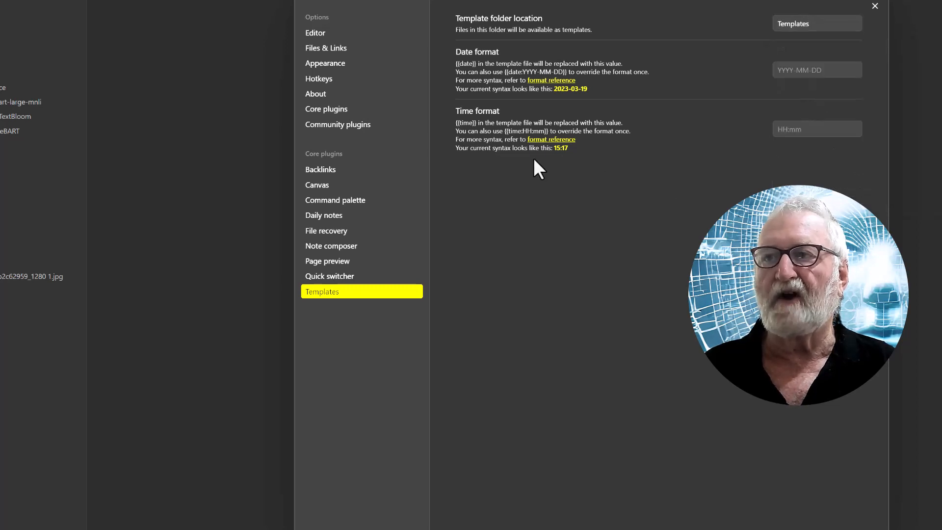
{"action": "left_click", "coordinate": [875, 6]}
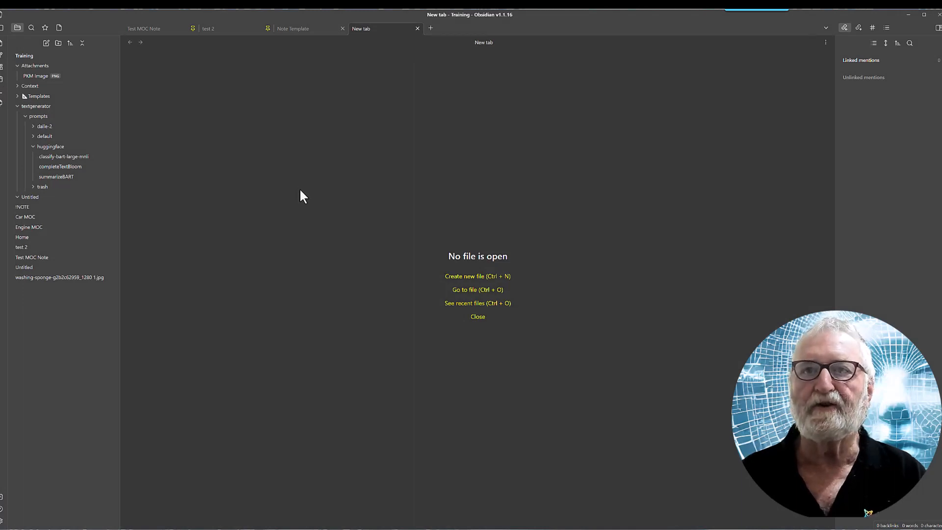
{"action": "mouse_move", "coordinate": [450, 106]}
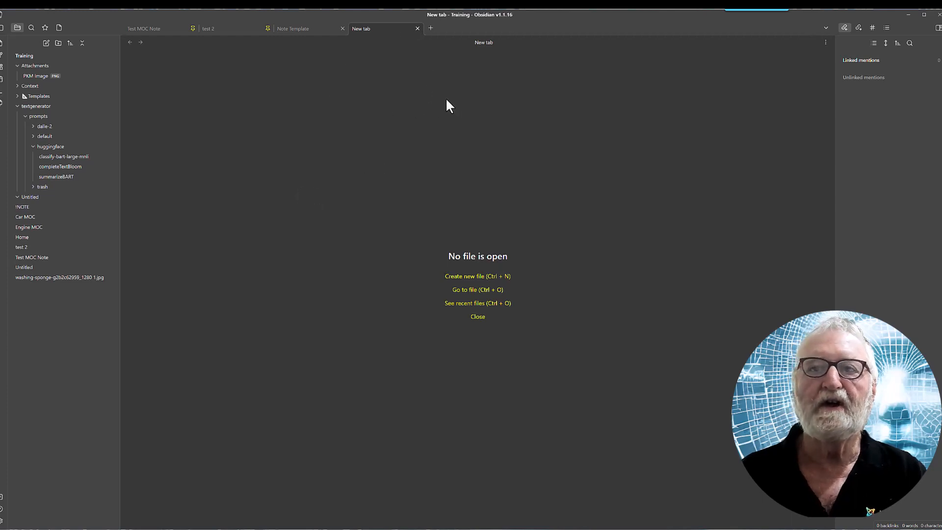
{"action": "mouse_move", "coordinate": [51, 97]}
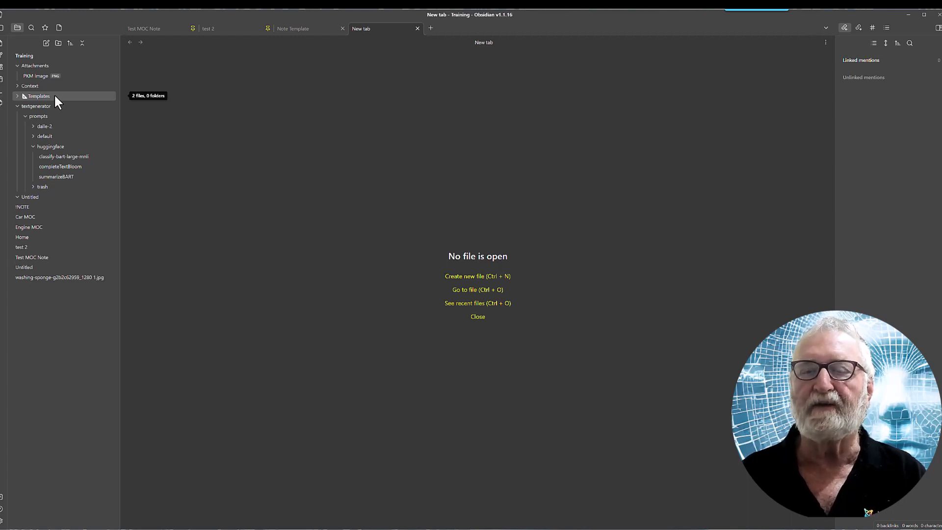
{"action": "mouse_move", "coordinate": [86, 102]}
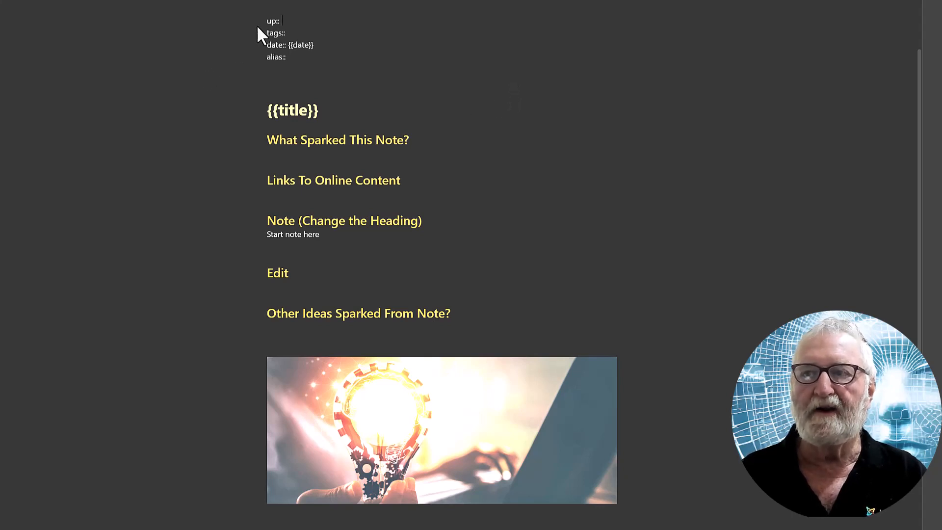
{"action": "mouse_move", "coordinate": [358, 34]}
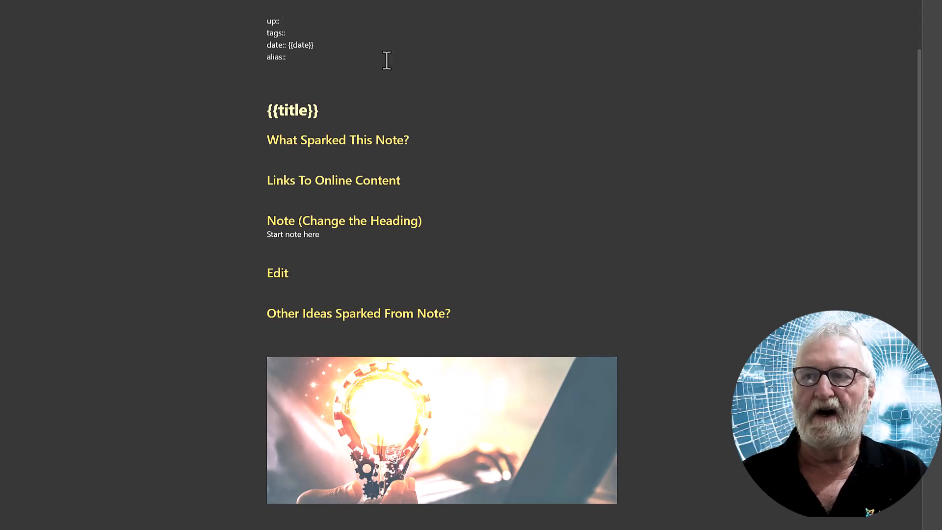
- Open the Note Template note from the vault's Templates folder
{"action": "left_click", "coordinate": [280, 21]}
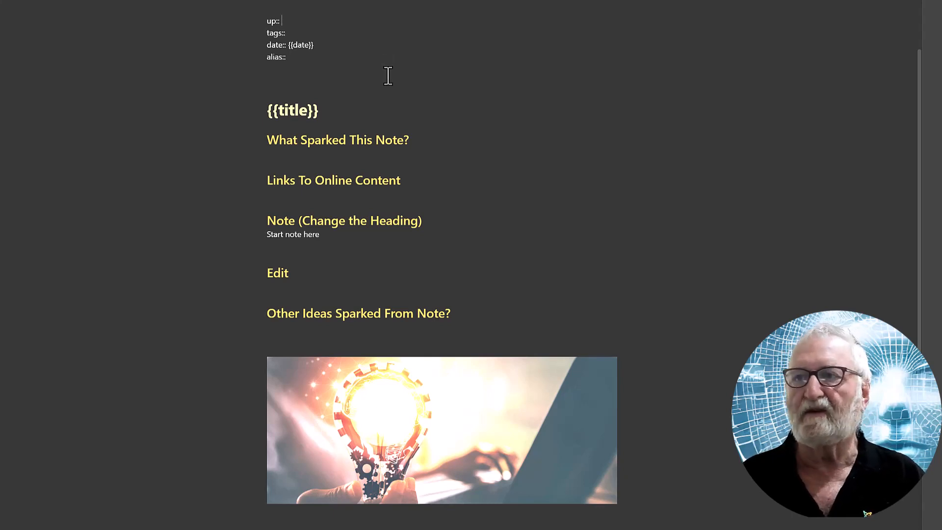
{"action": "mouse_move", "coordinate": [367, 66]}
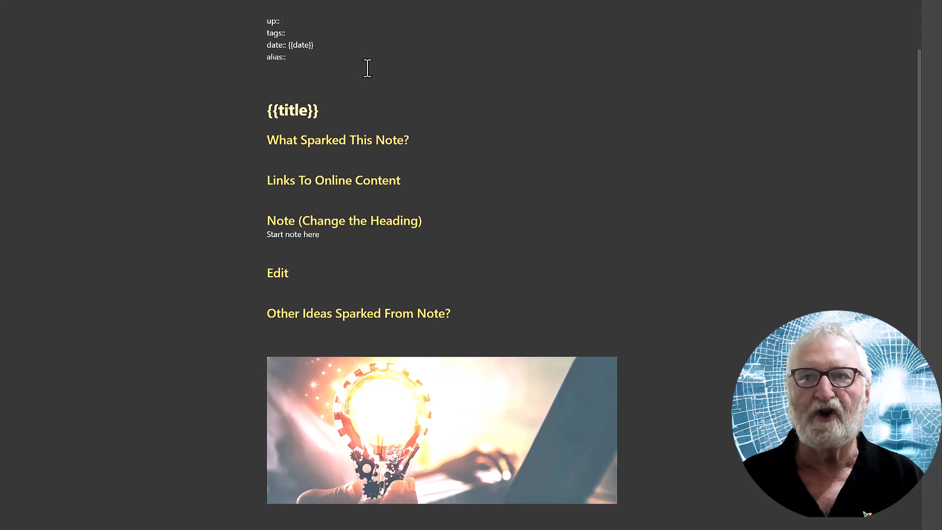
{"action": "mouse_move", "coordinate": [370, 66]}
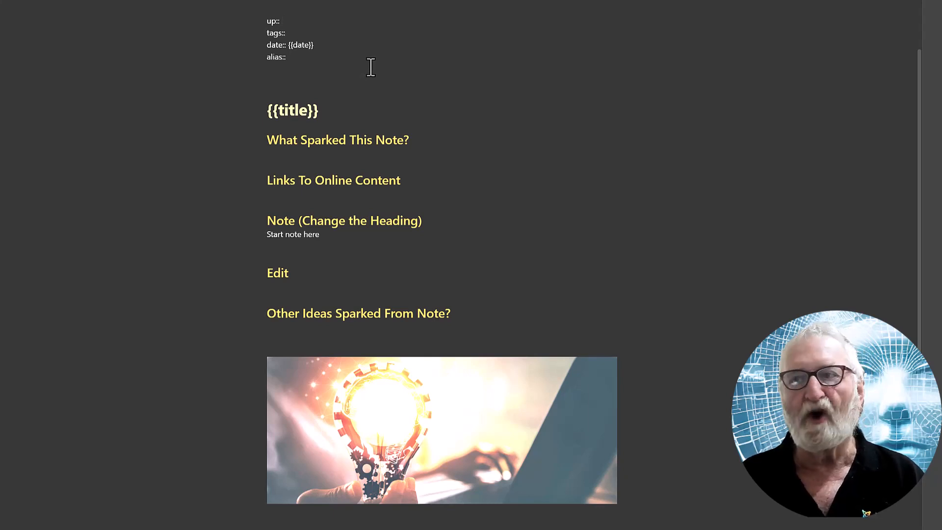
{"action": "left_click", "coordinate": [280, 21]}
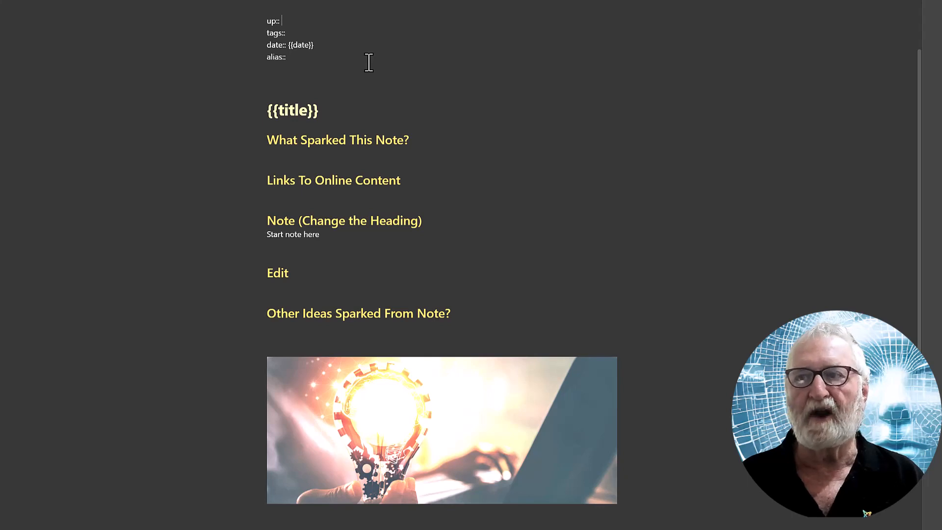
{"action": "mouse_move", "coordinate": [360, 54]}
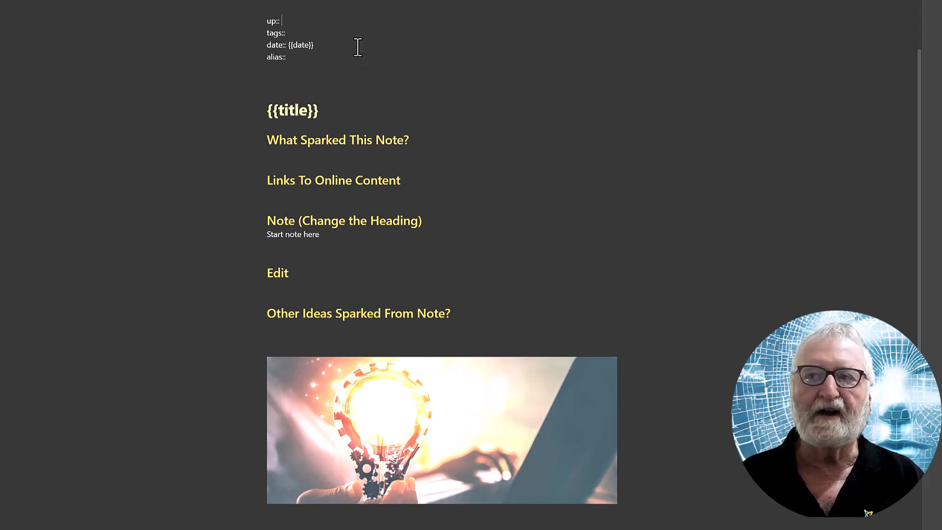
{"action": "mouse_move", "coordinate": [351, 46]}
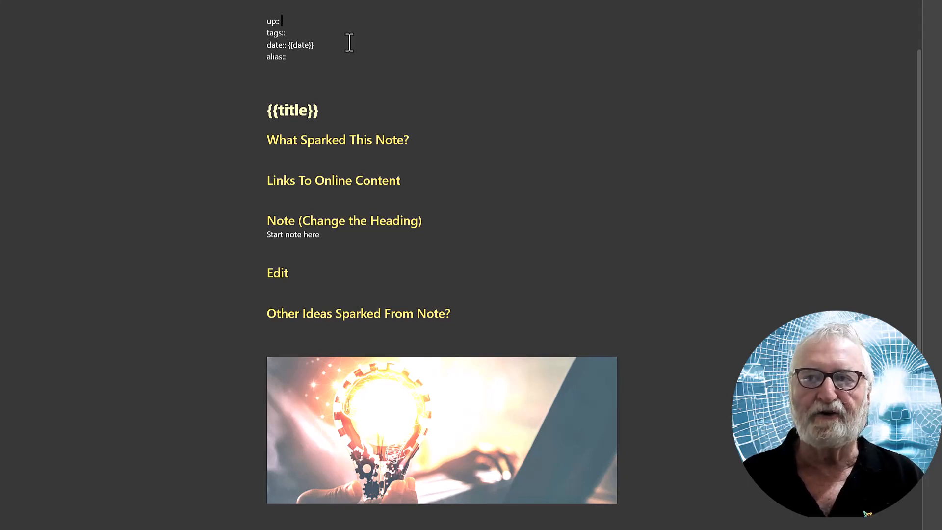
{"action": "mouse_move", "coordinate": [353, 46]}
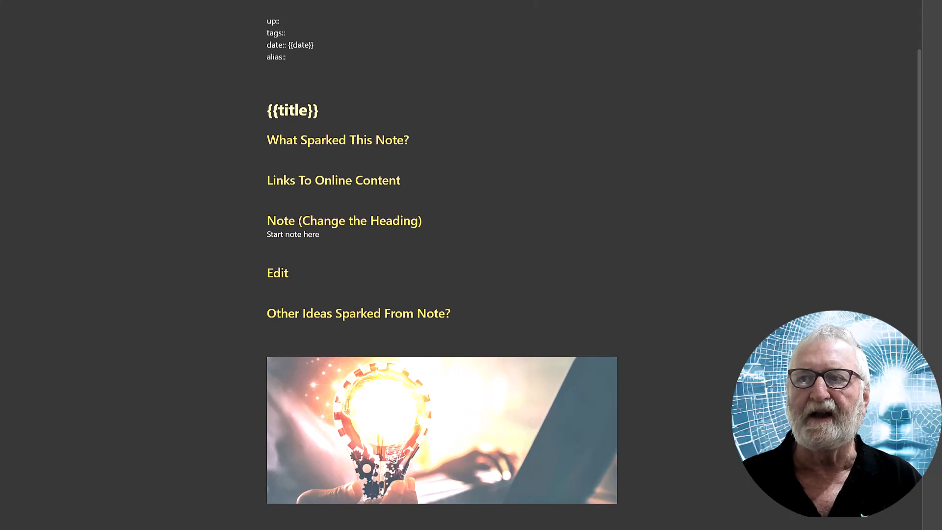
- Switch Note Template from Live Preview to Source mode to show raw Markdown
{"action": "left_click", "coordinate": [314, 111]}
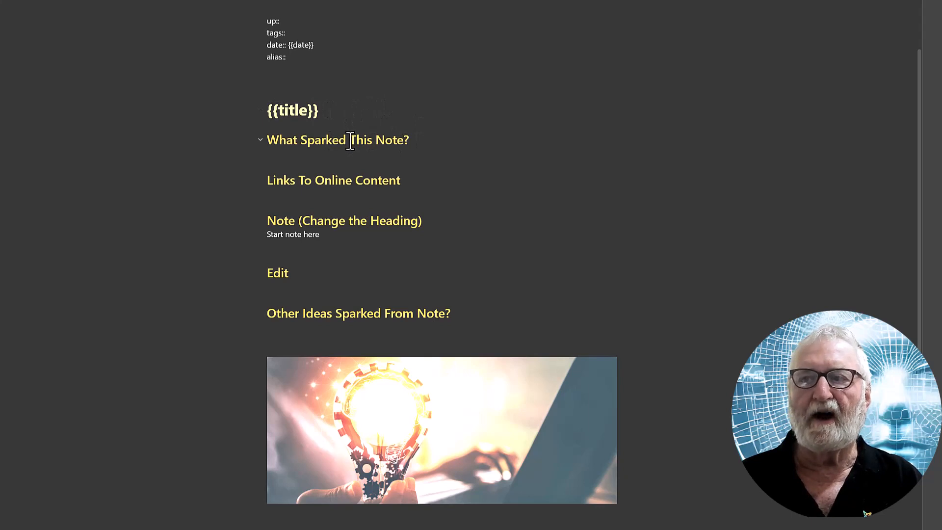
{"action": "mouse_move", "coordinate": [425, 147]}
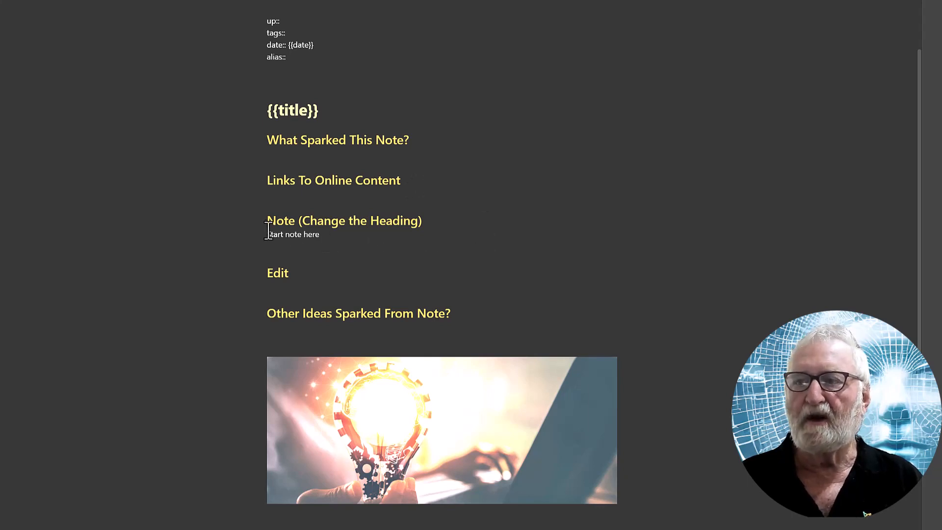
{"action": "mouse_move", "coordinate": [401, 236]}
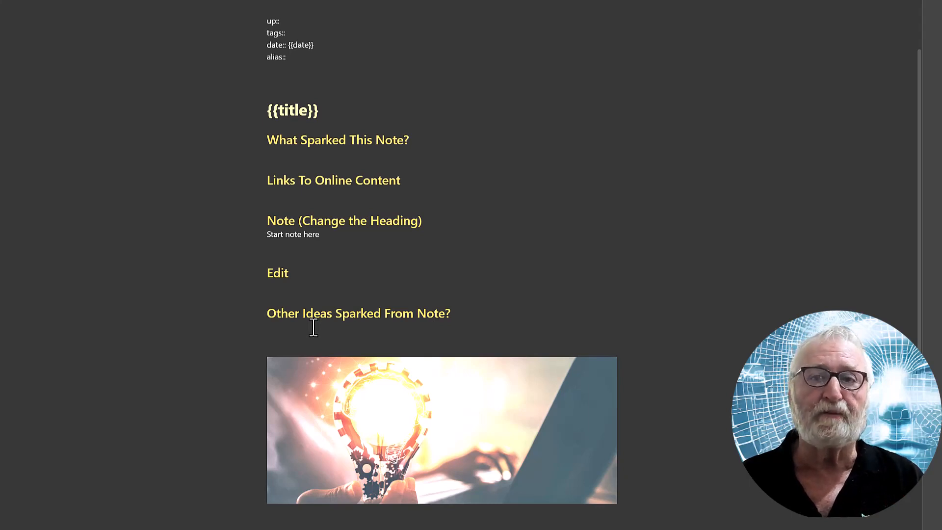
{"action": "mouse_move", "coordinate": [467, 415]}
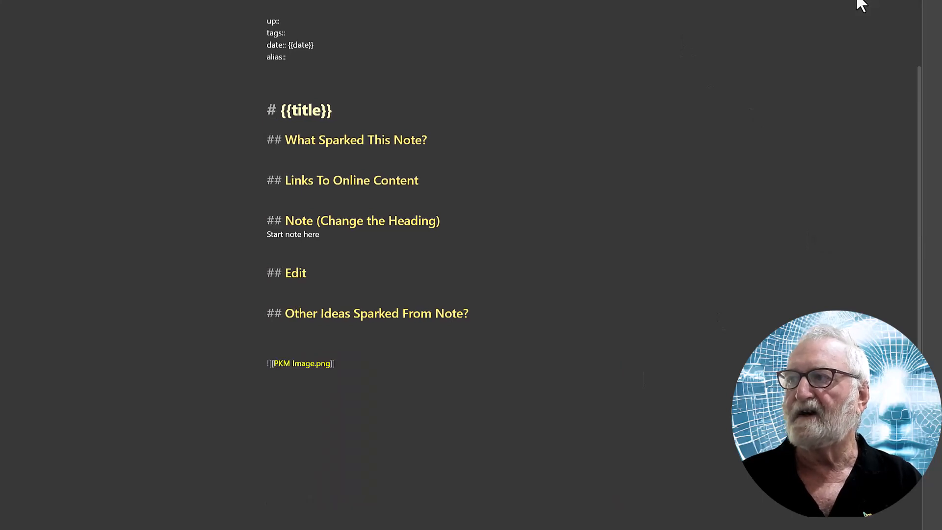
{"action": "left_click", "coordinate": [278, 120]}
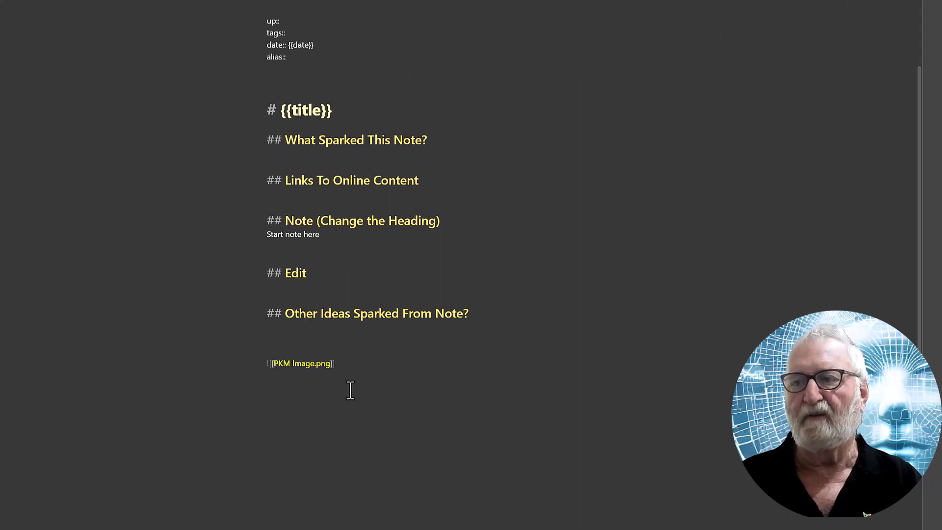
{"action": "mouse_move", "coordinate": [587, 240]}
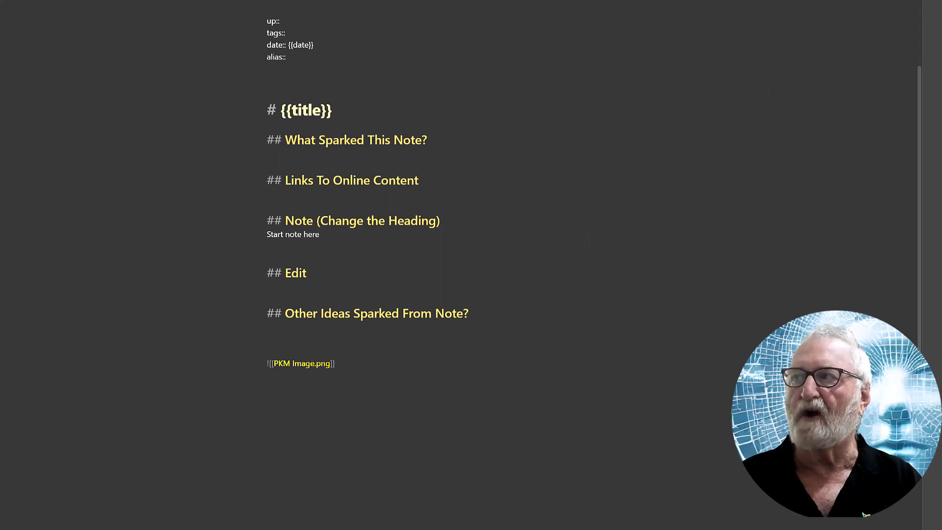
{"action": "mouse_move", "coordinate": [134, 16]}
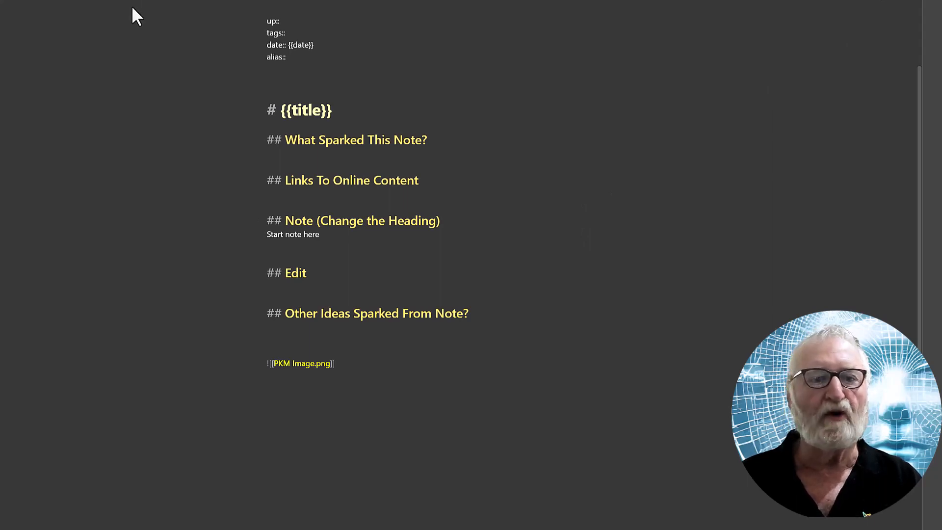
{"action": "left_click", "coordinate": [9, 27]}
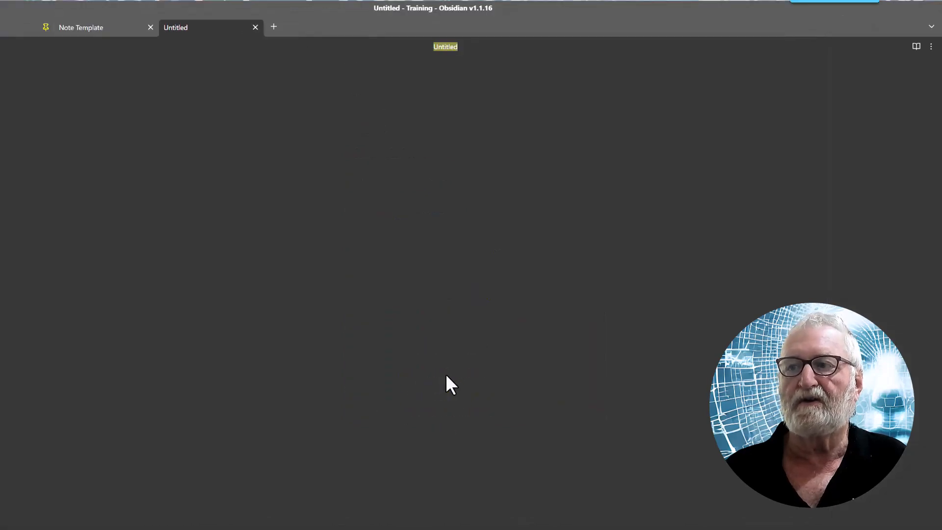
{"action": "mouse_move", "coordinate": [431, 50]}
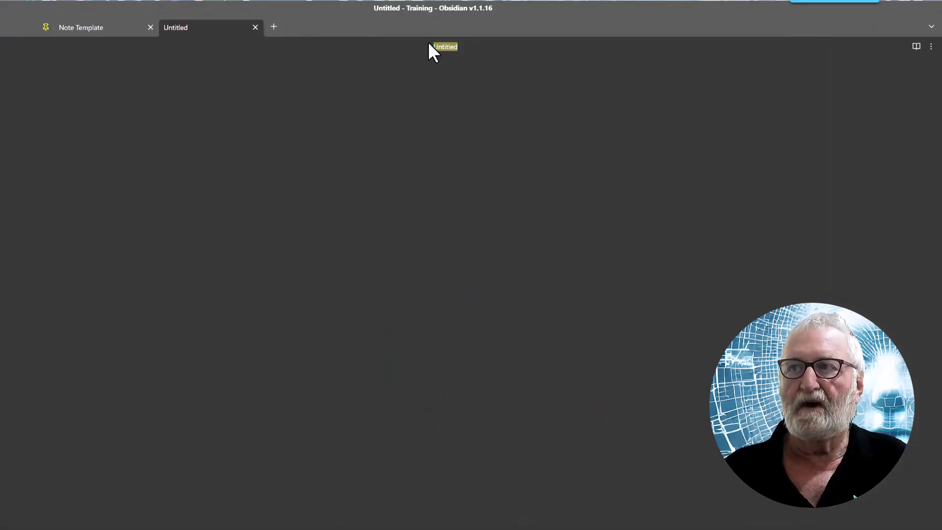
{"action": "mouse_move", "coordinate": [484, 63]}
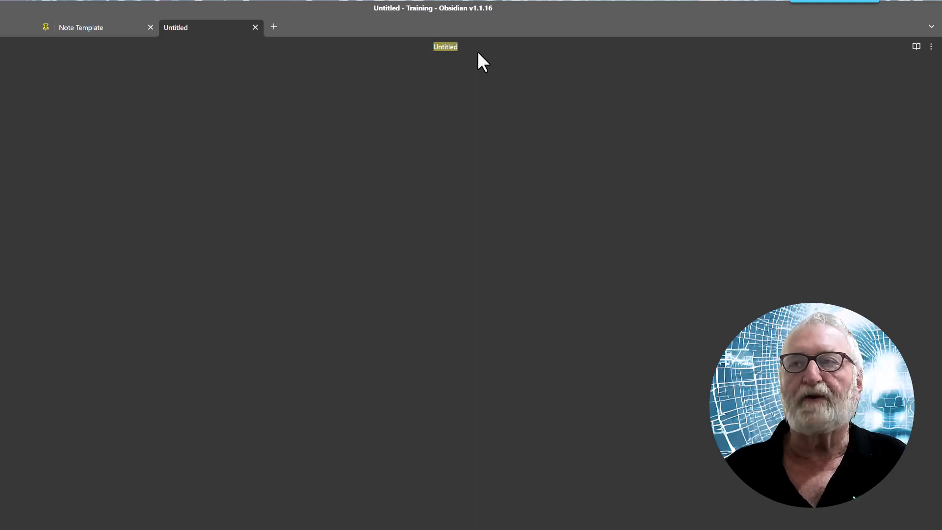
- Name the new note 'Test Note' and insert Note Template into it
{"action": "type", "text": "Test Note"}
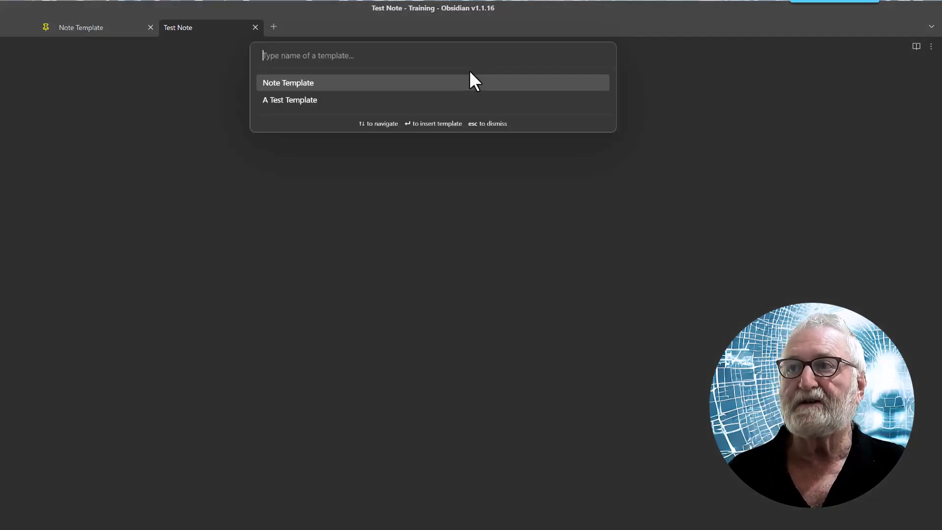
{"action": "mouse_move", "coordinate": [300, 88]}
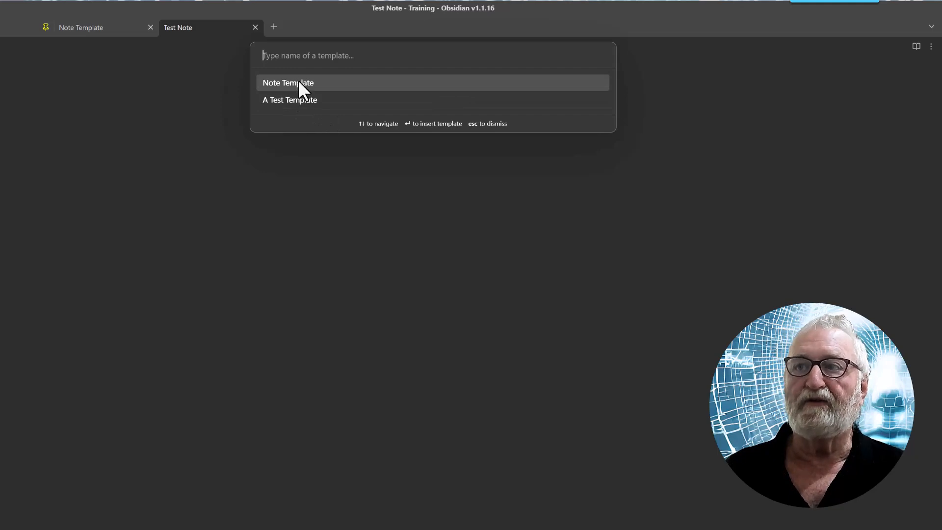
{"action": "left_click", "coordinate": [288, 83]}
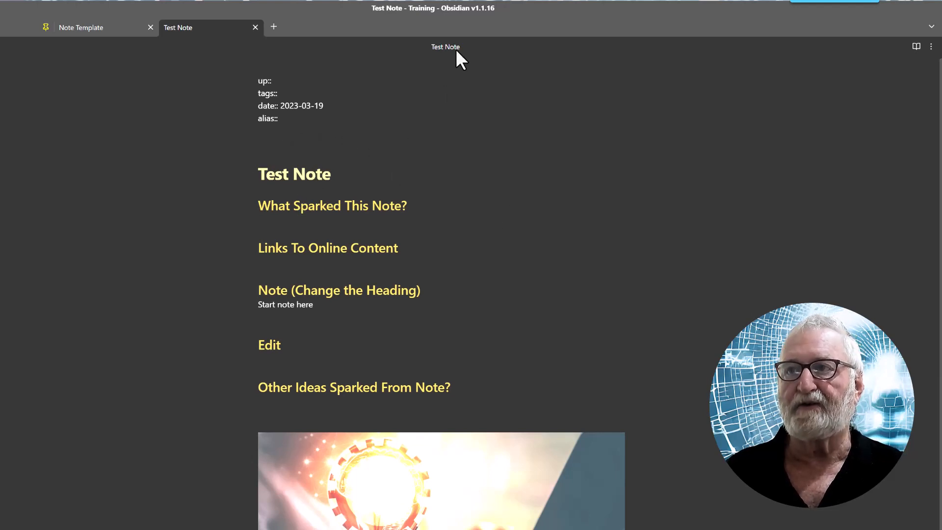
{"action": "mouse_move", "coordinate": [329, 106]}
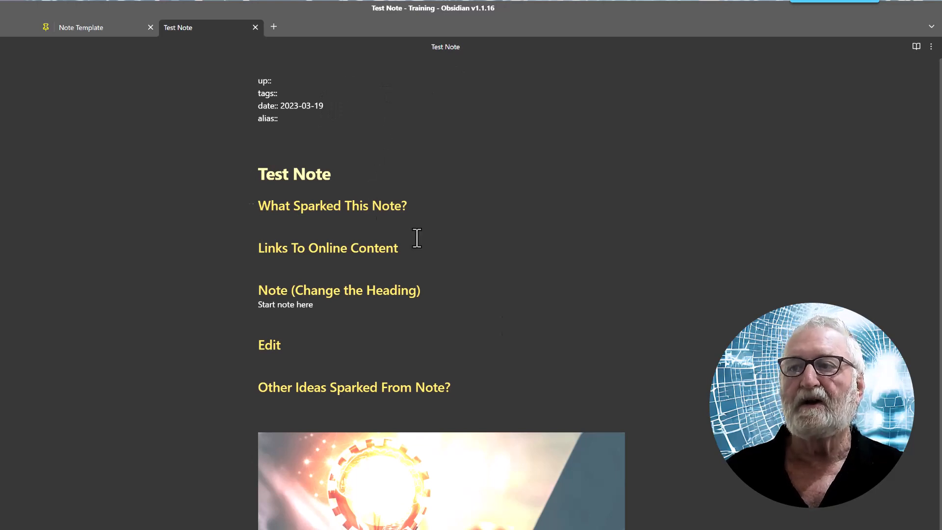
{"action": "mouse_move", "coordinate": [290, 81]}
{"action": "type", "text": " [[Hom]]"}
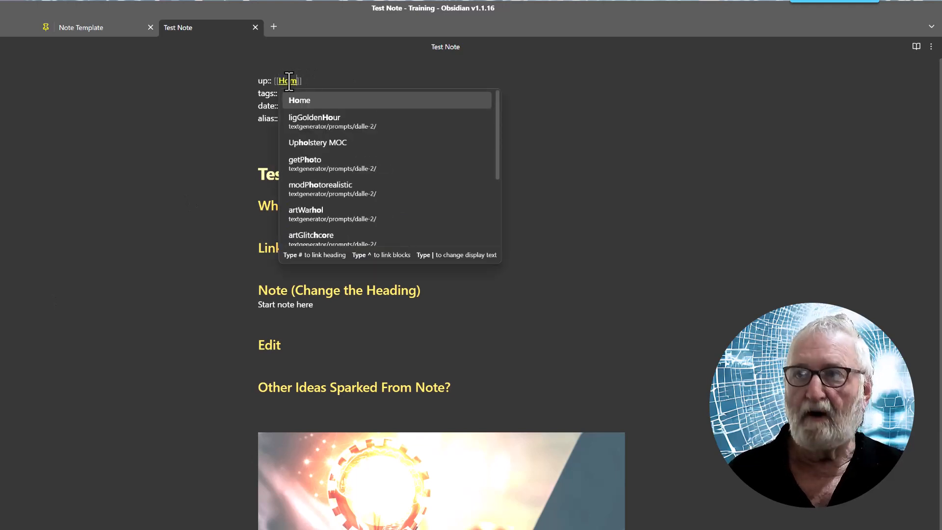
- Link up to [[Home]], add tags #concept and #idea, and begin the sparked-by line
{"action": "left_click", "coordinate": [300, 100]}
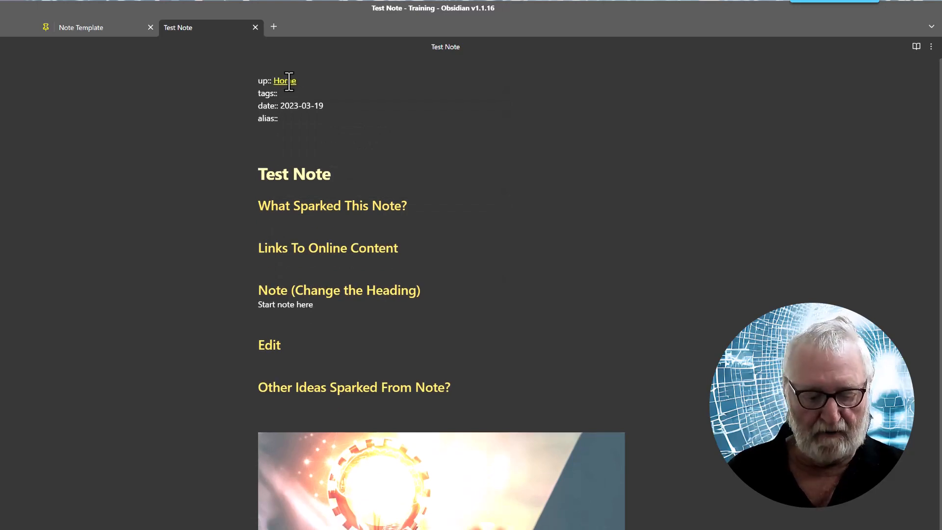
{"action": "type", "text": "#cond"}
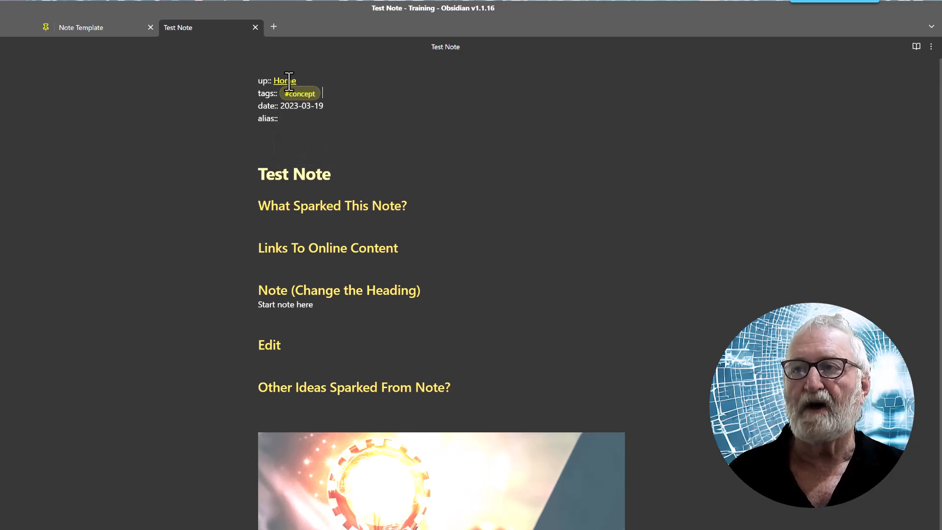
{"action": "type", "text": "#idea"}
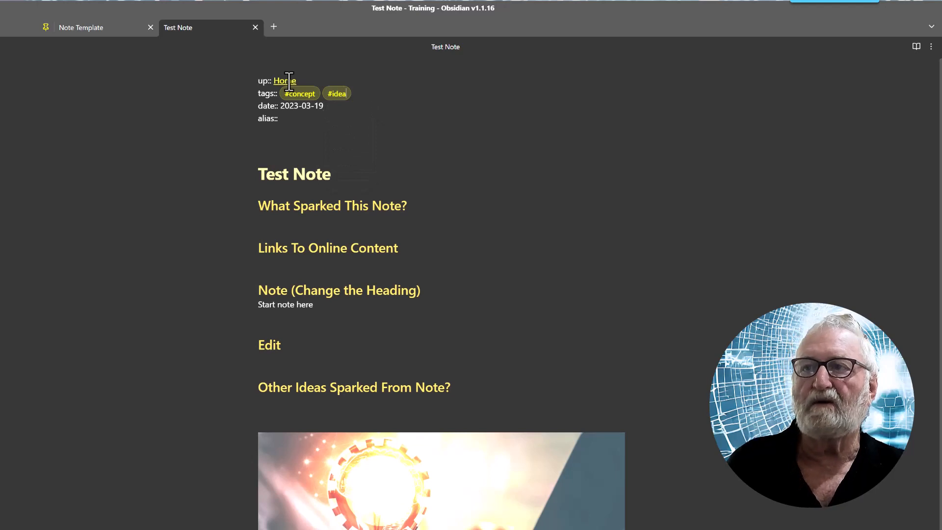
{"action": "left_click", "coordinate": [279, 118]}
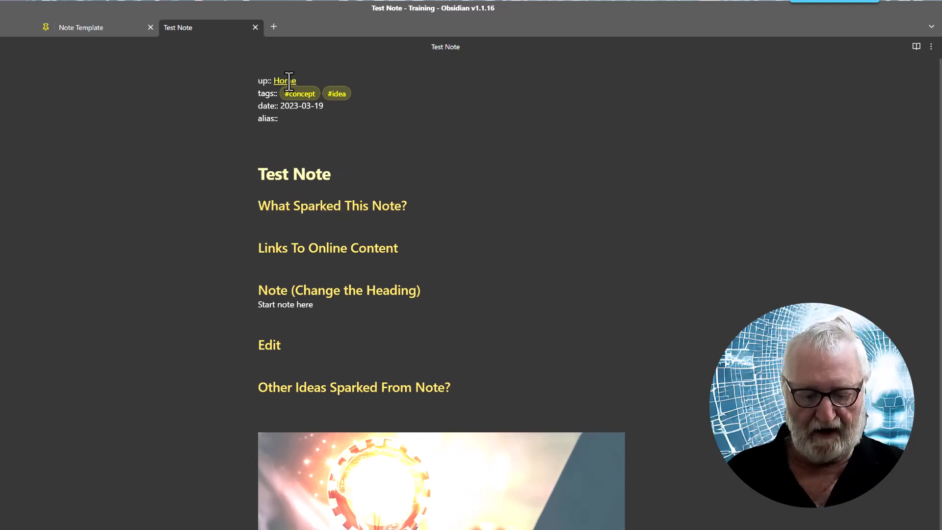
{"action": "type", "text": "A demo for this video"}
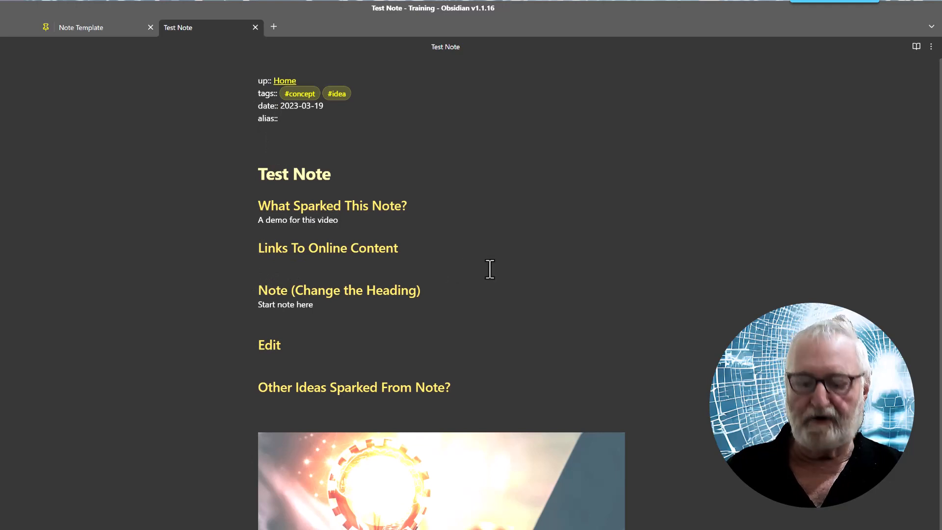
- Add the placeholder line 'Put the Youtube link here later' to Test Note
{"action": "type", "text": "Put the YUo"}
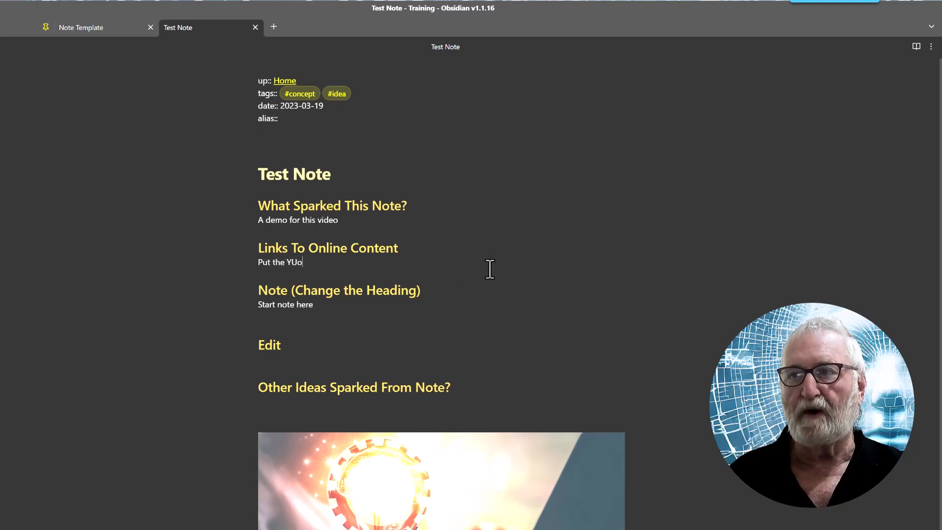
{"action": "type", "text": "Yout"}
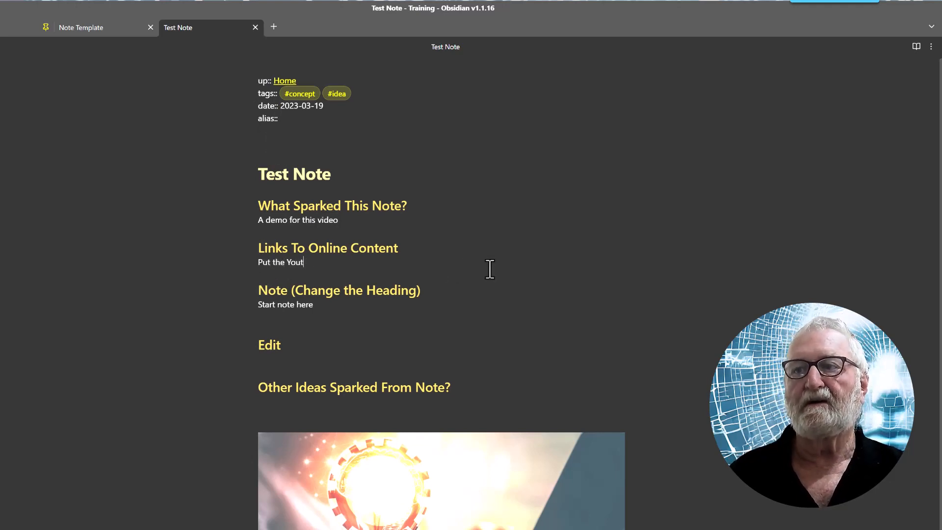
{"action": "type", "text": "ube"}
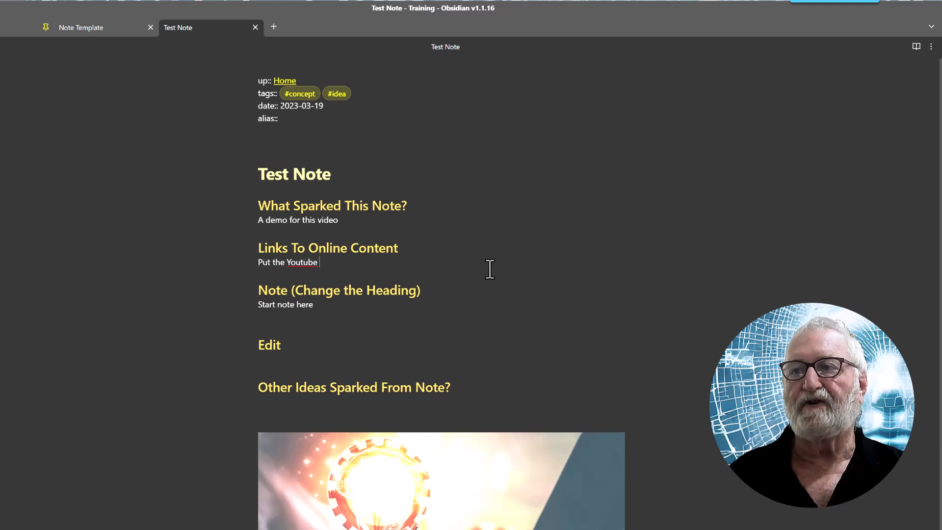
{"action": "type", "text": "link"}
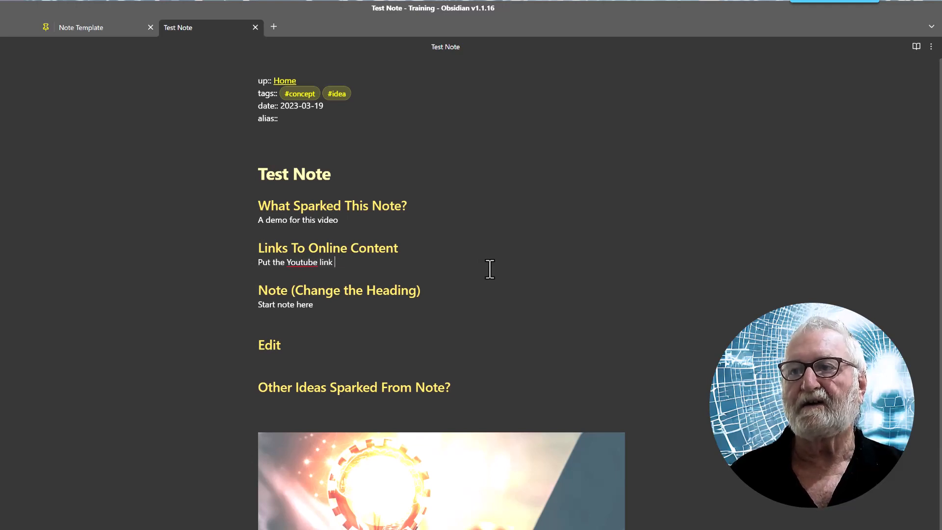
{"action": "type", "text": "here later"}
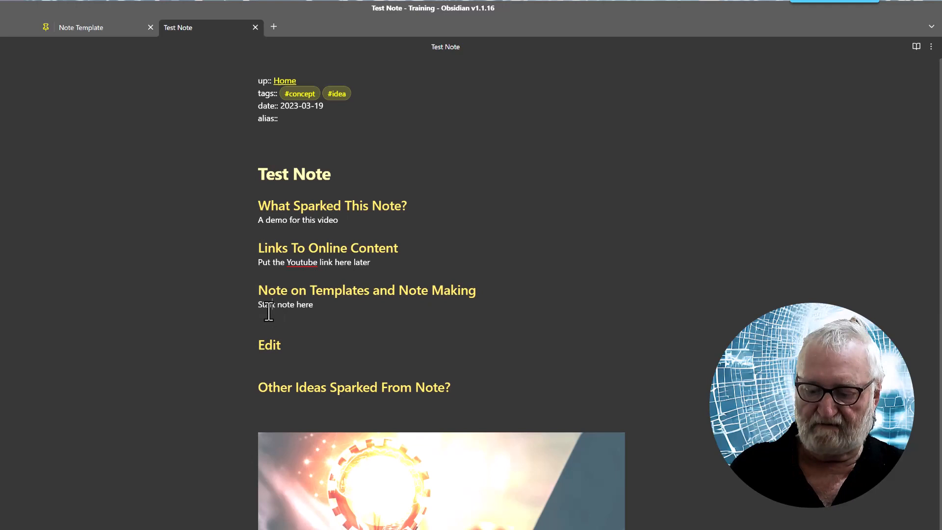
{"action": "mouse_move", "coordinate": [390, 329]}
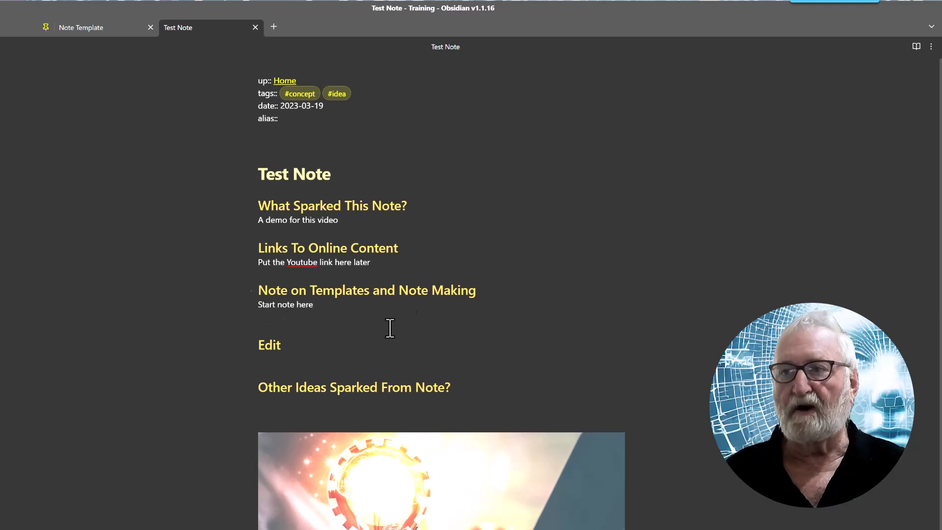
{"action": "mouse_move", "coordinate": [300, 365]}
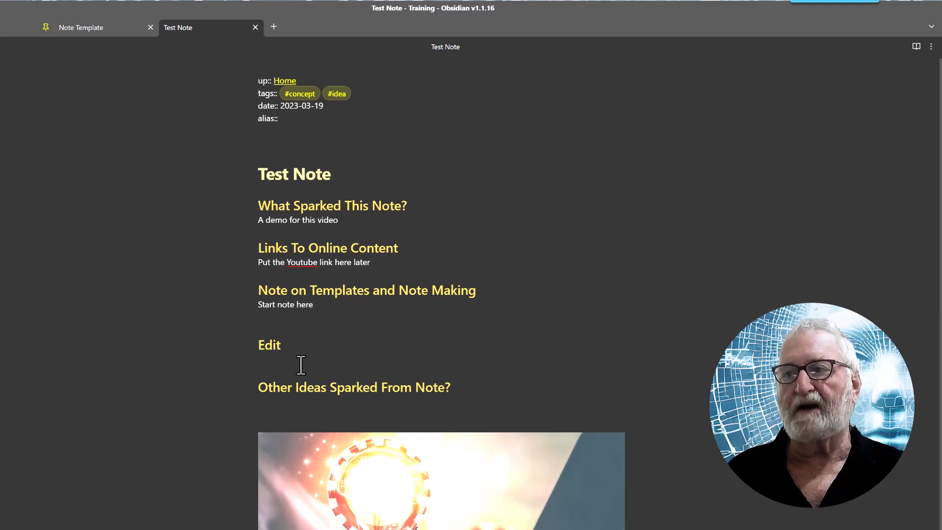
{"action": "mouse_move", "coordinate": [559, 458]}
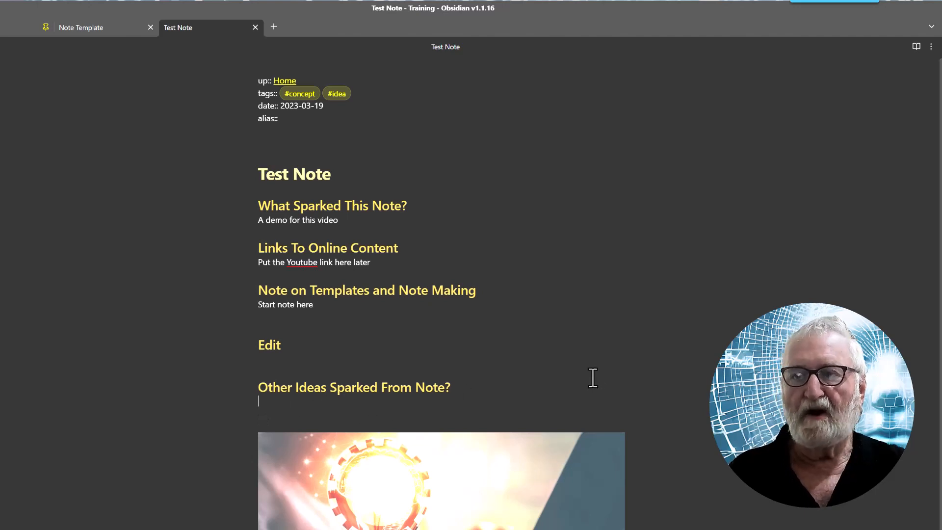
- Write 'Perhaps a template on articles ...' and add an [[Article Template]] link
{"action": "type", "text": "Perhaps"}
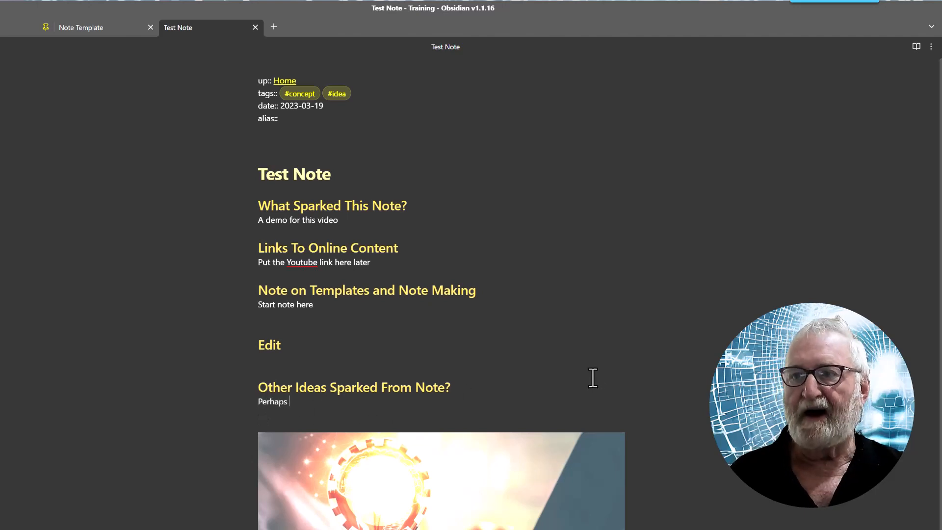
{"action": "type", "text": "a"}
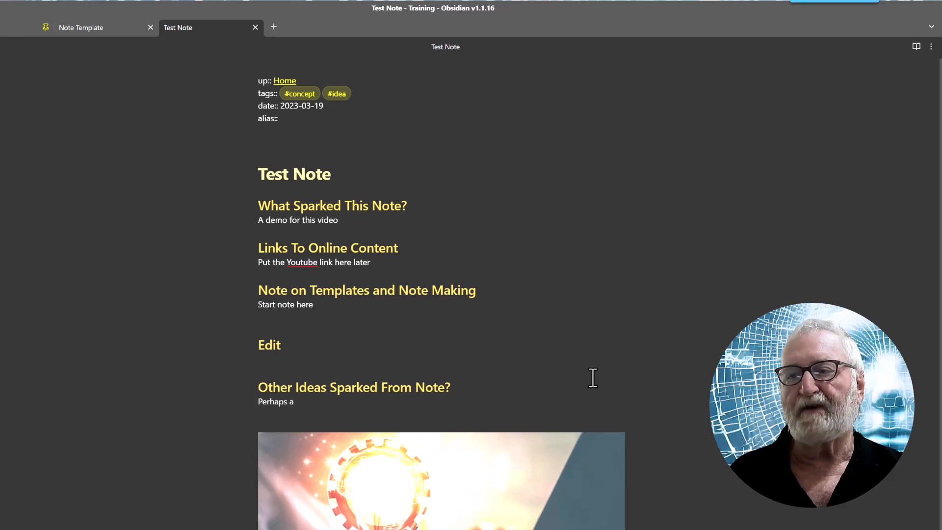
{"action": "type", "text": "note"}
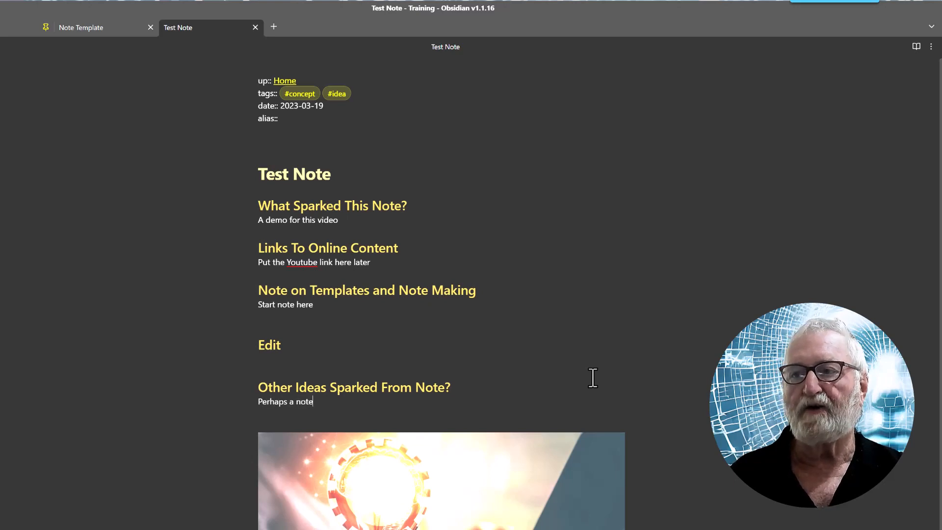
{"action": "key", "text": "Backspace"}
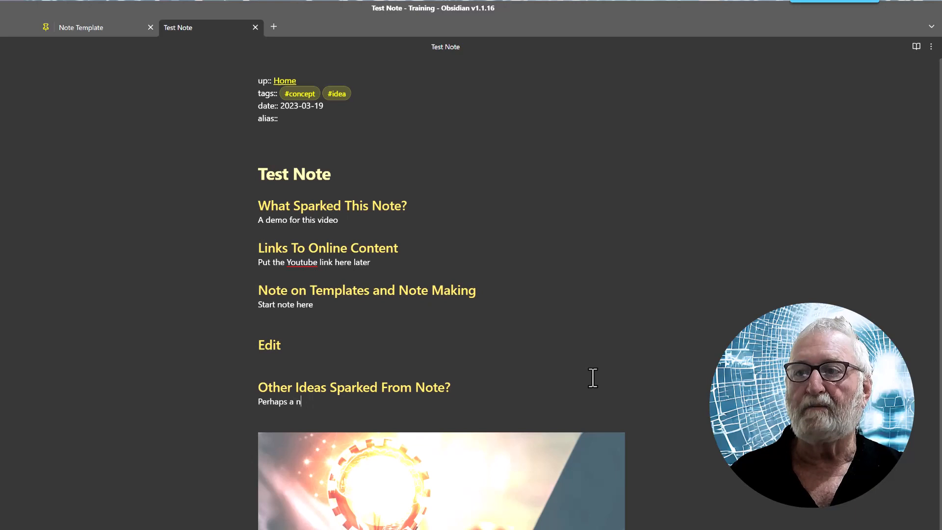
{"action": "type", "text": "emplate on articles"}
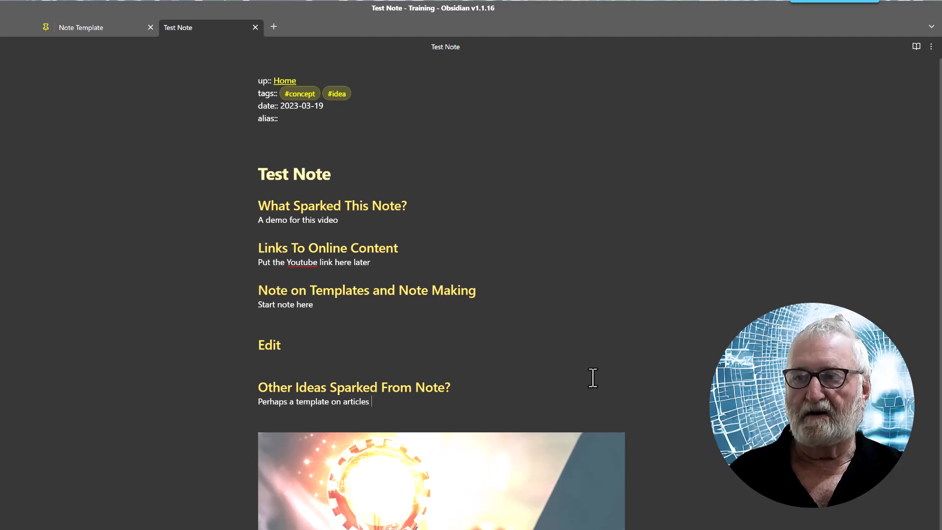
{"action": "type", "text": "..."}
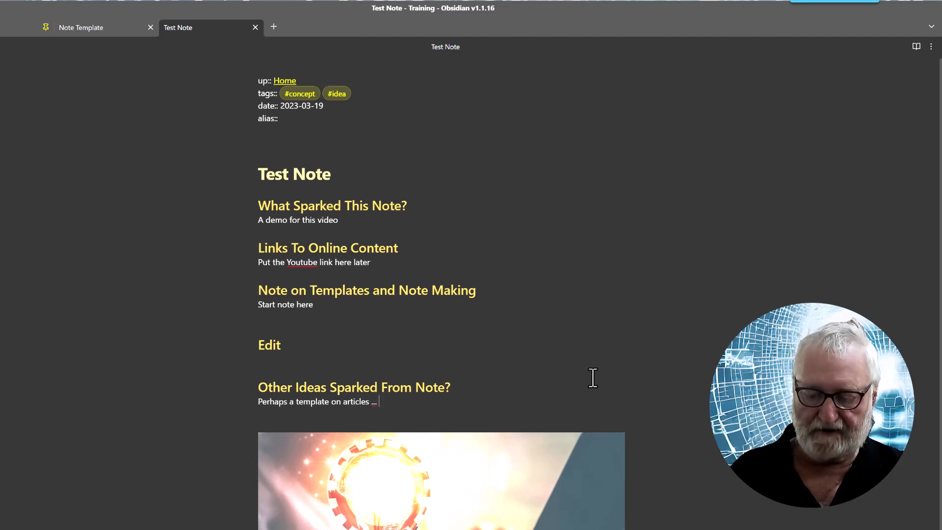
{"action": "type", "text": "[[Articl"}
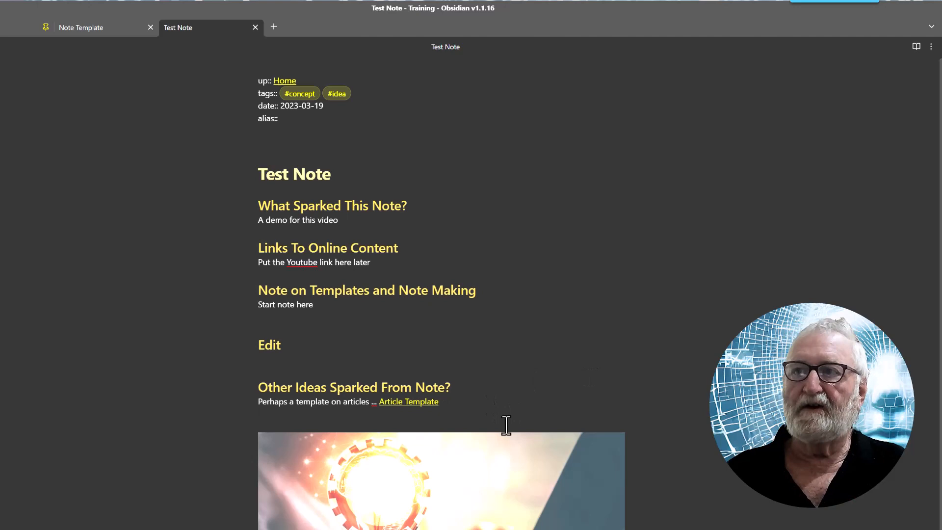
{"action": "mouse_move", "coordinate": [448, 421]}
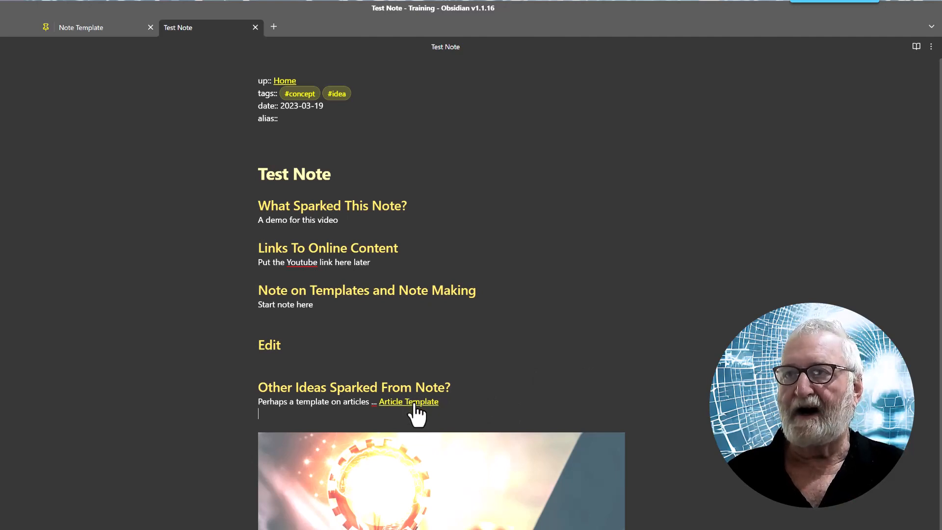
- Follow the Article Template link and write 'Reminder to do article template.' in the new note
{"action": "left_click", "coordinate": [407, 402]}
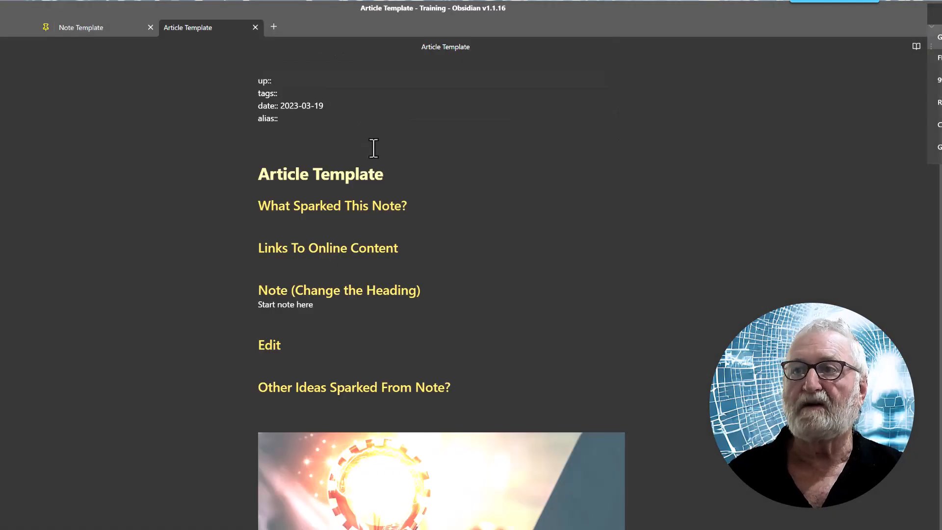
{"action": "mouse_move", "coordinate": [335, 156]}
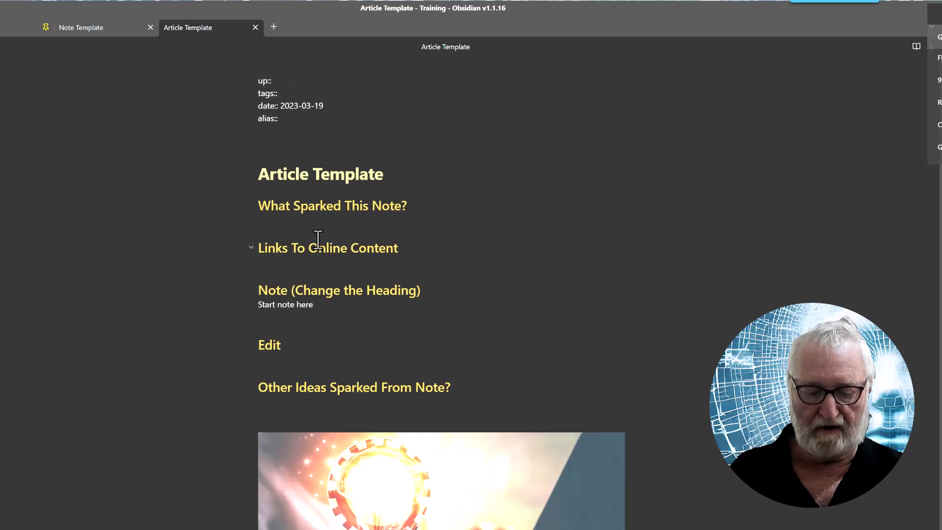
{"action": "type", "text": "Reminder to do"}
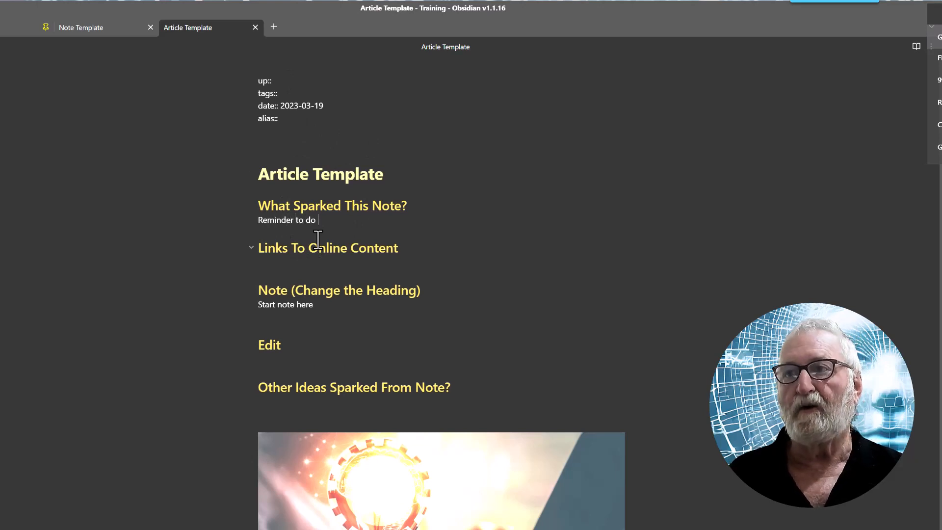
{"action": "type", "text": "article tem"}
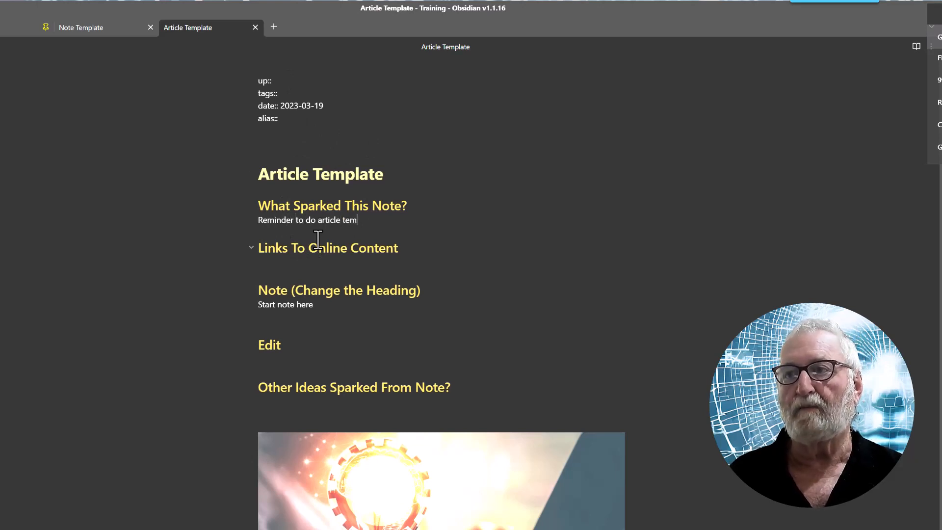
{"action": "type", "text": "plate."}
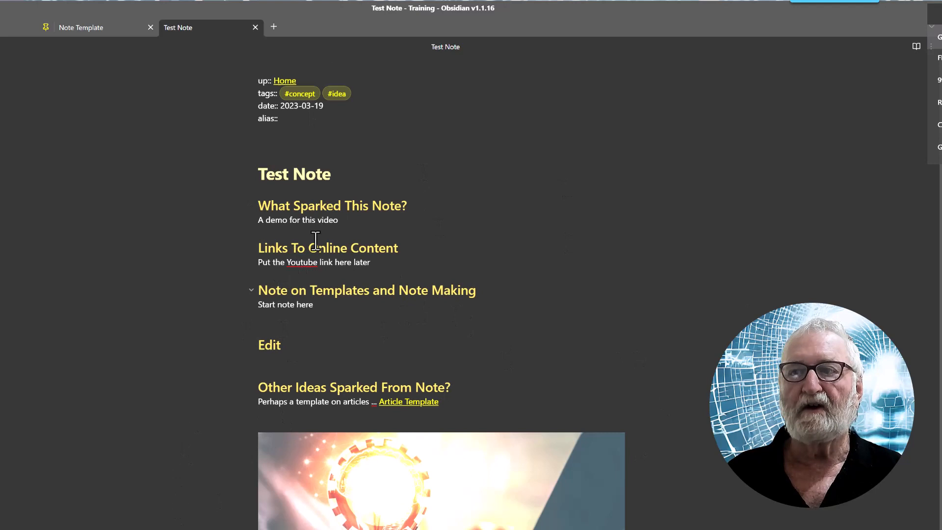
{"action": "mouse_move", "coordinate": [463, 303]}
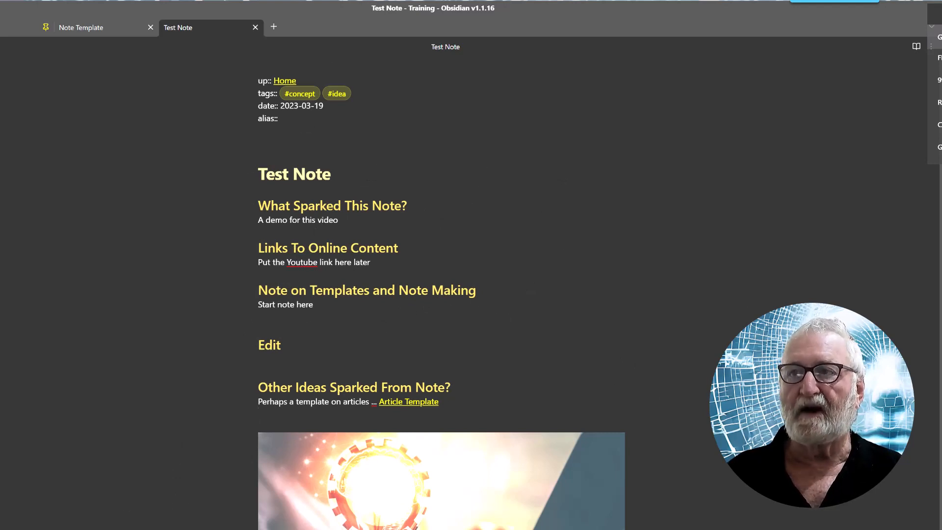
- Back in Test Note, start a new line below the Article Template link
{"action": "left_click", "coordinate": [260, 413]}
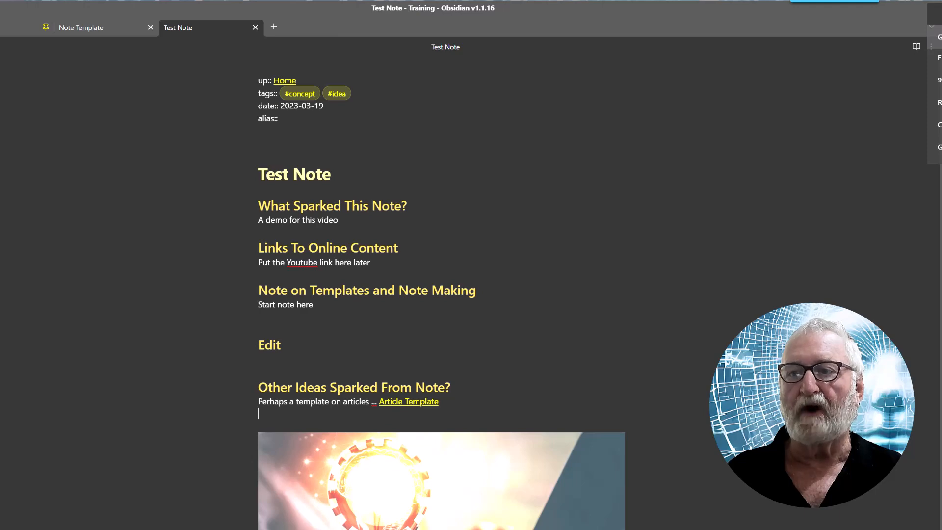